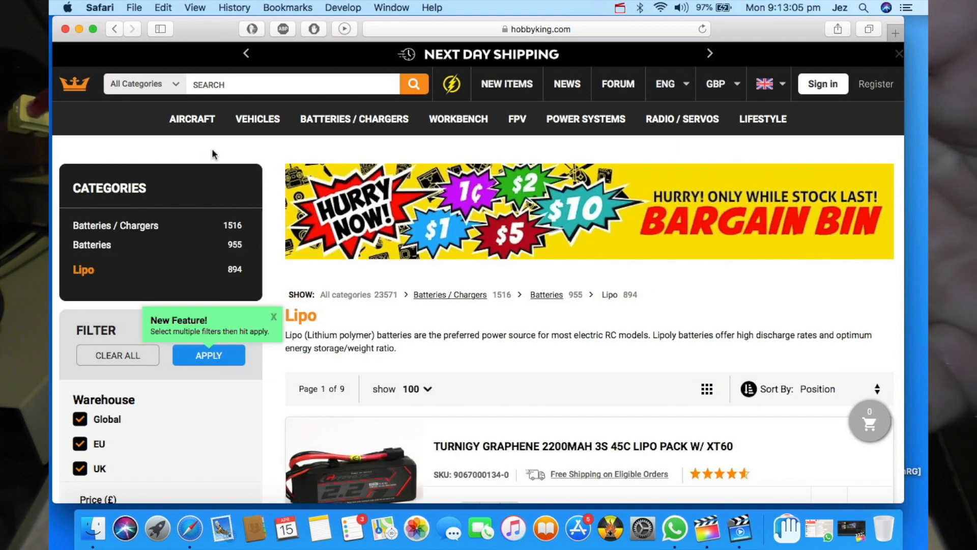
{"action": "scroll", "scroll_direction": "down", "scroll_amount": 3}
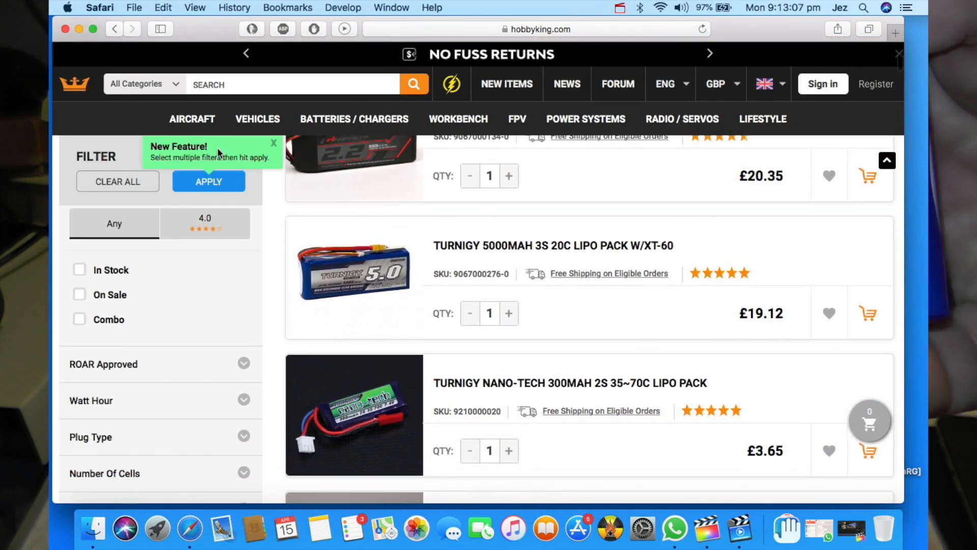
{"action": "scroll", "scroll_direction": "down", "scroll_amount": 3}
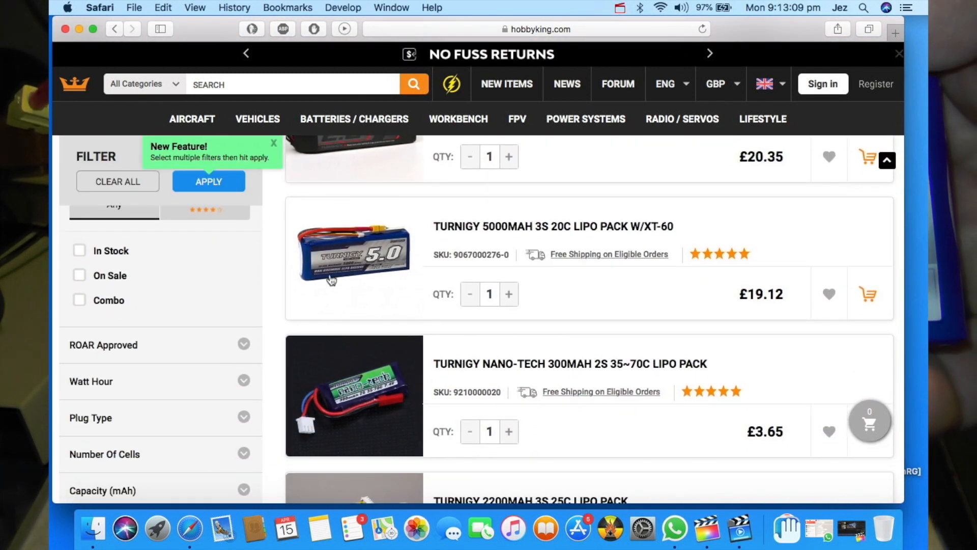